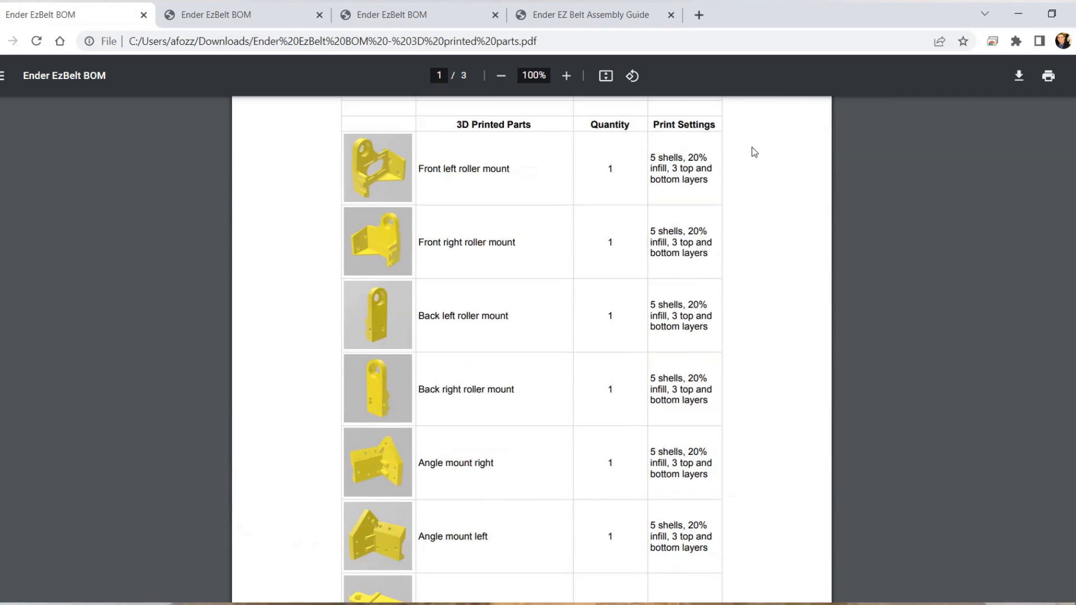
Step: Scroll through the AliExpress hardware BOM parts list
scroll(down, 3)
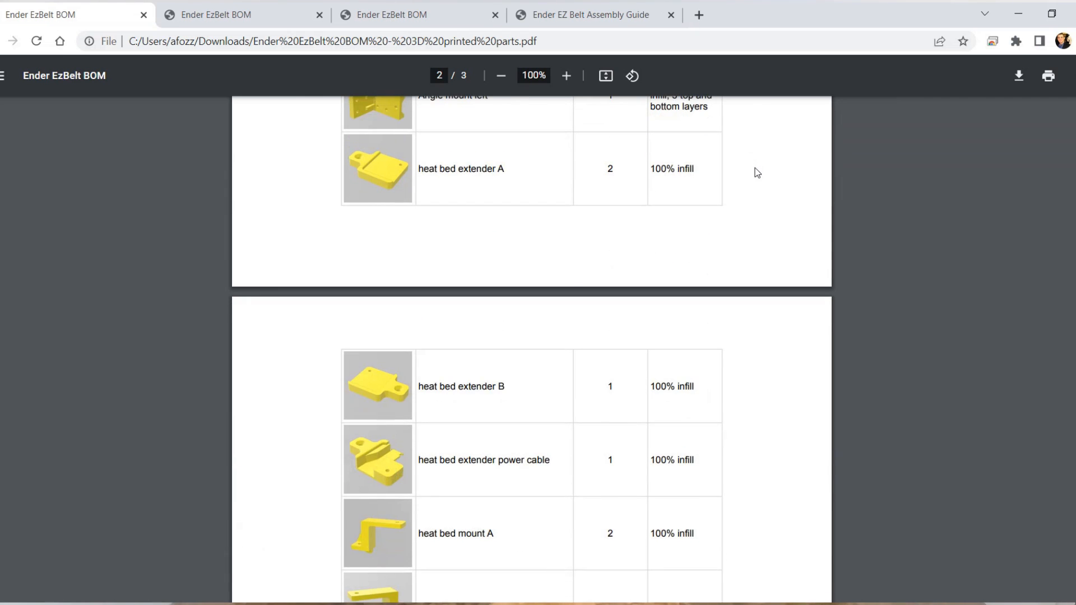
scroll(down, 3)
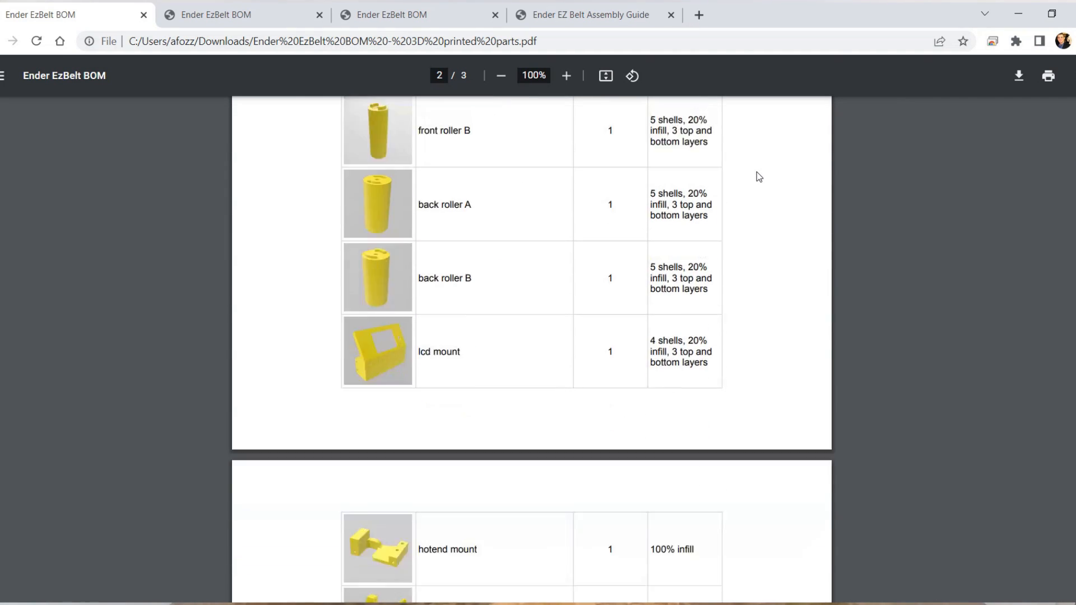
scroll(down, 3)
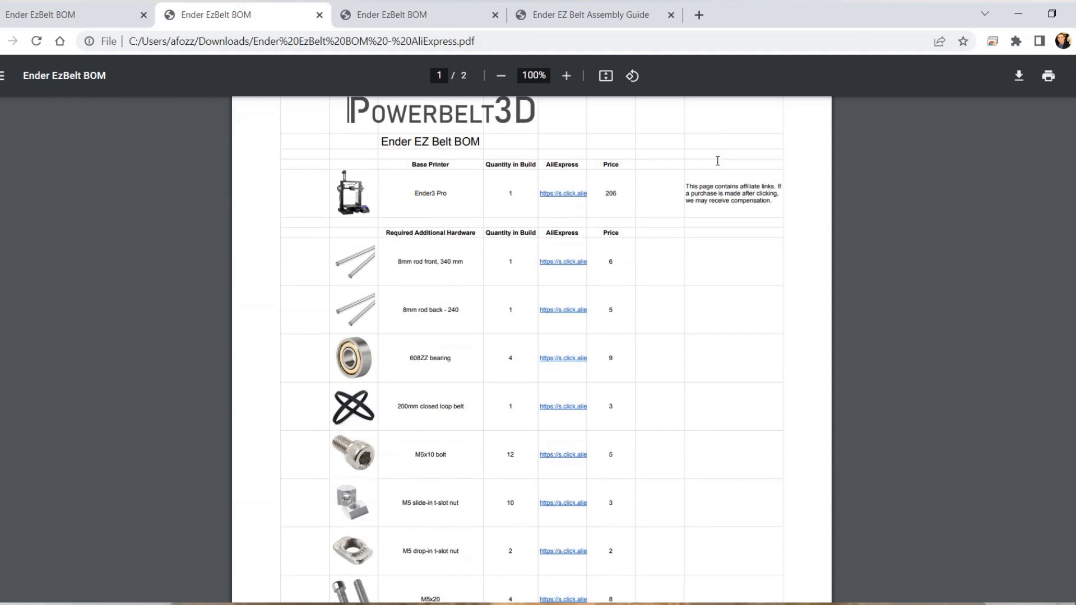
scroll(down, 3)
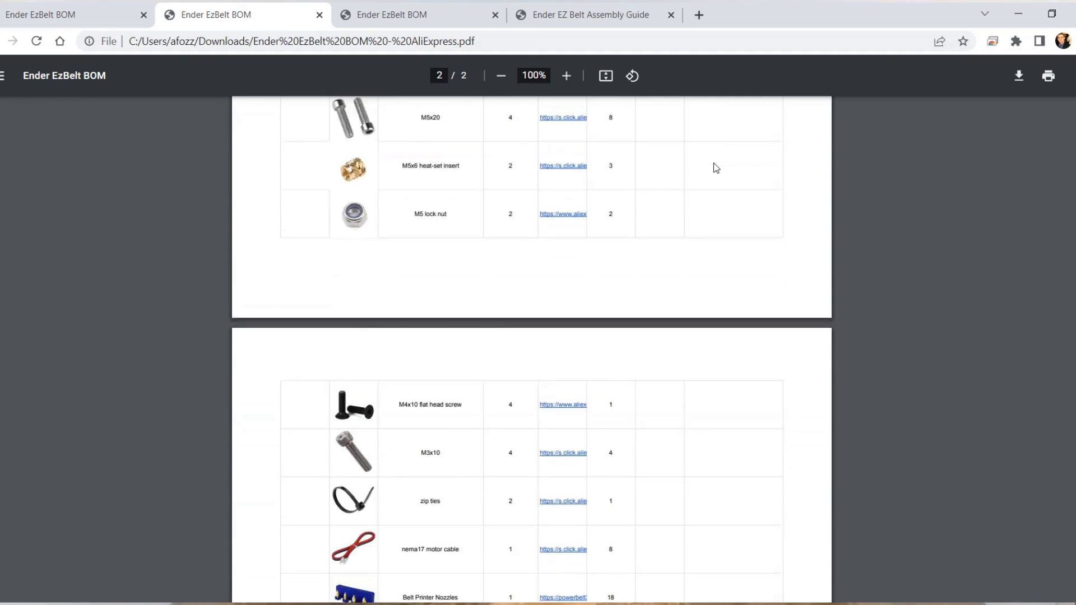
scroll(down, 3)
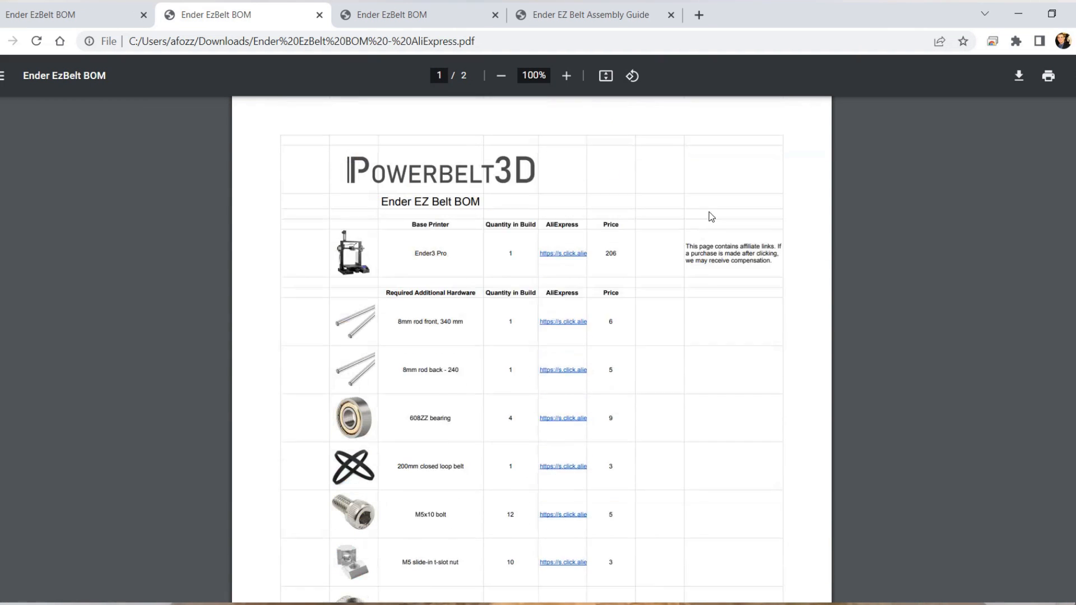
Step: Switch to the Amazon hardware BOM and begin reading its parts list
click(391, 15)
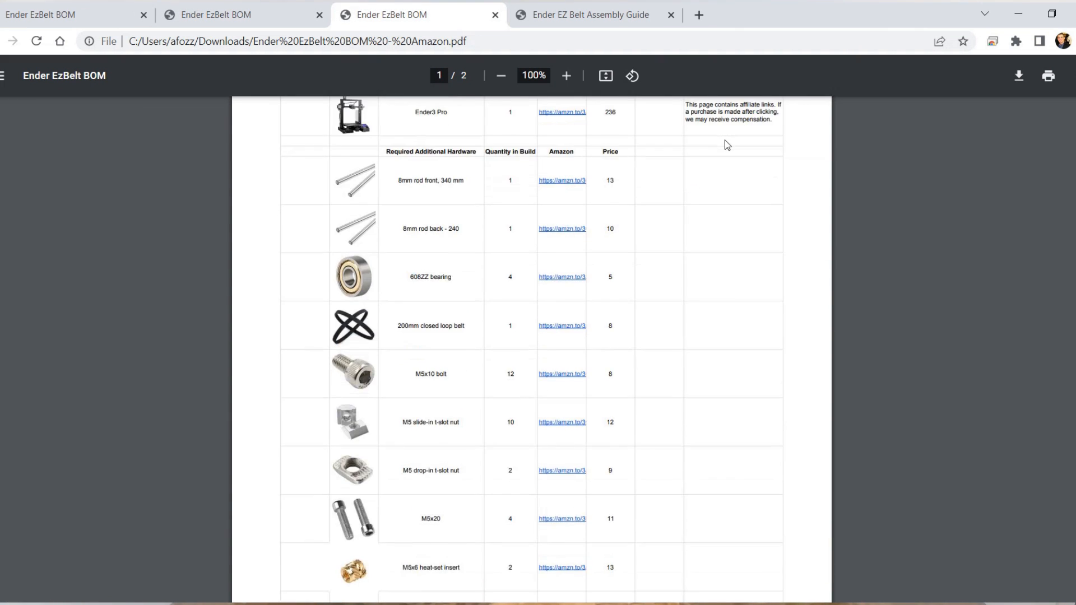
scroll(down, 3)
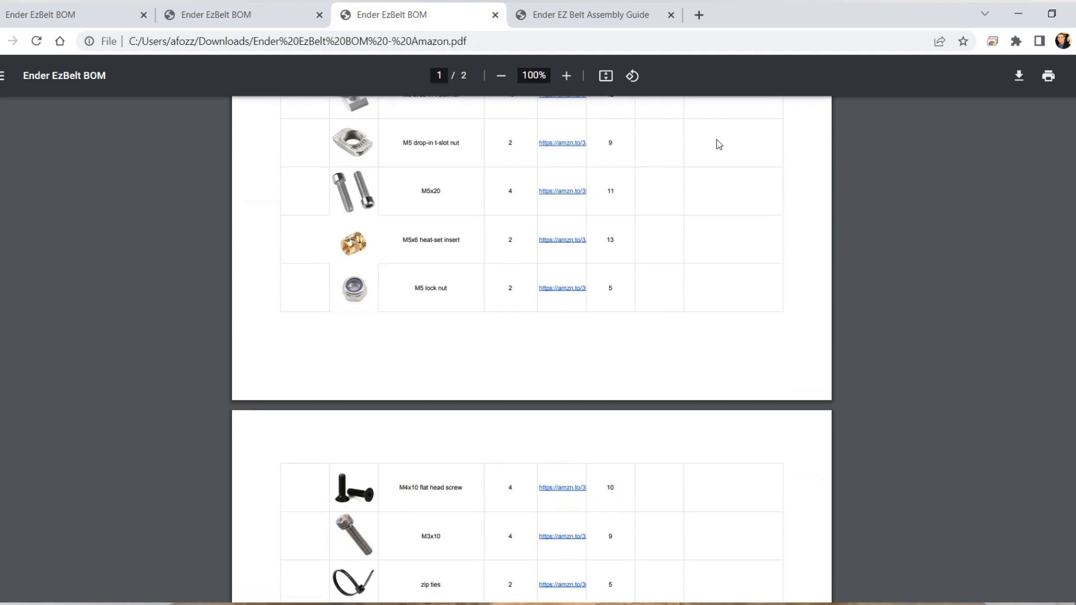
Step: Switch to the Assembly Guide and scroll past the contents to the Disassembly steps
click(594, 15)
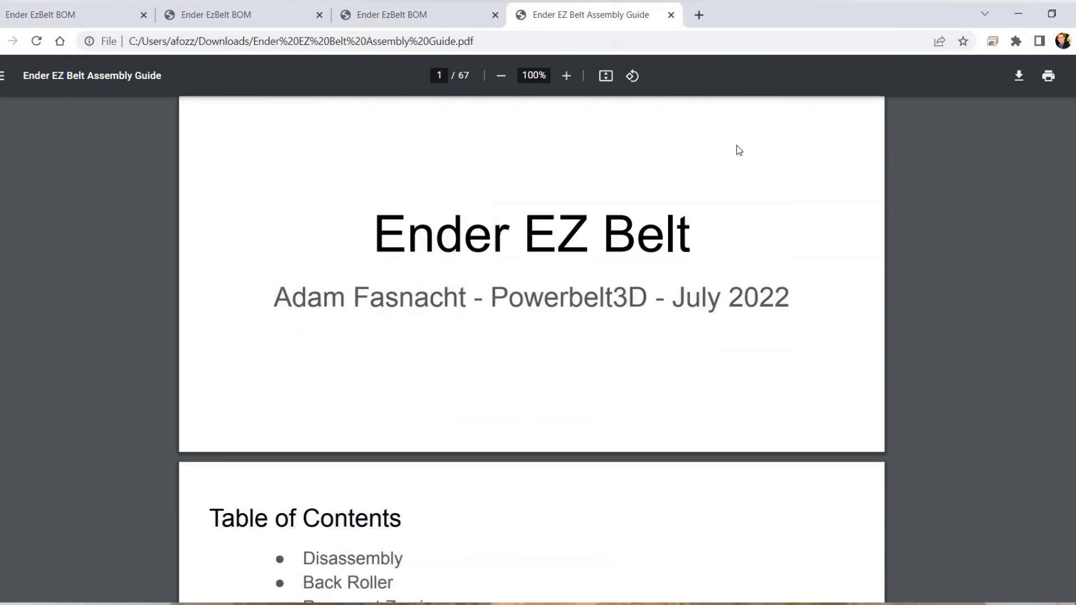
scroll(down, 3)
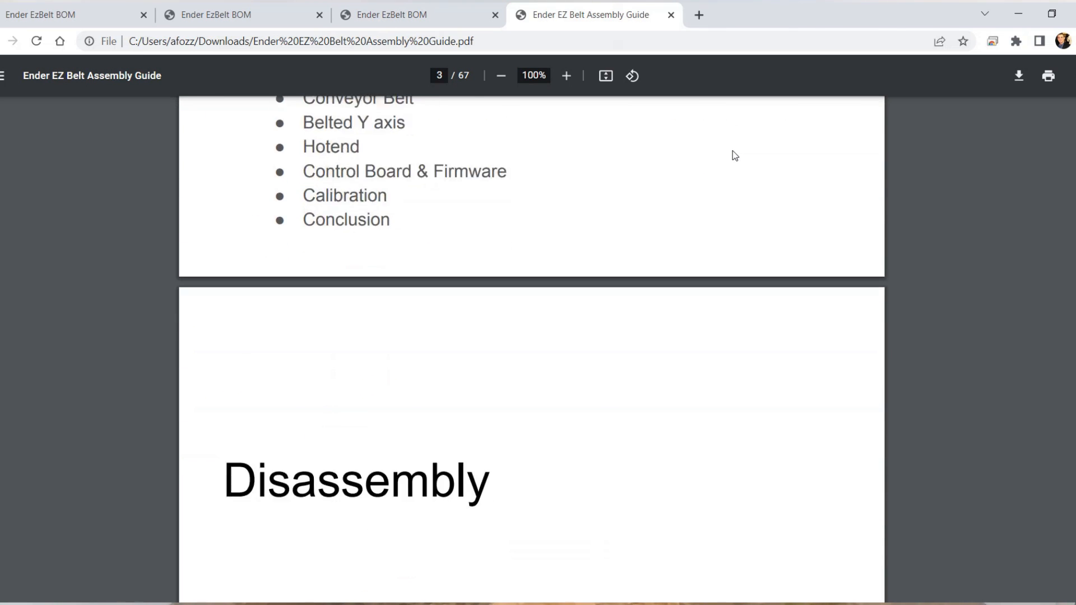
scroll(down, 3)
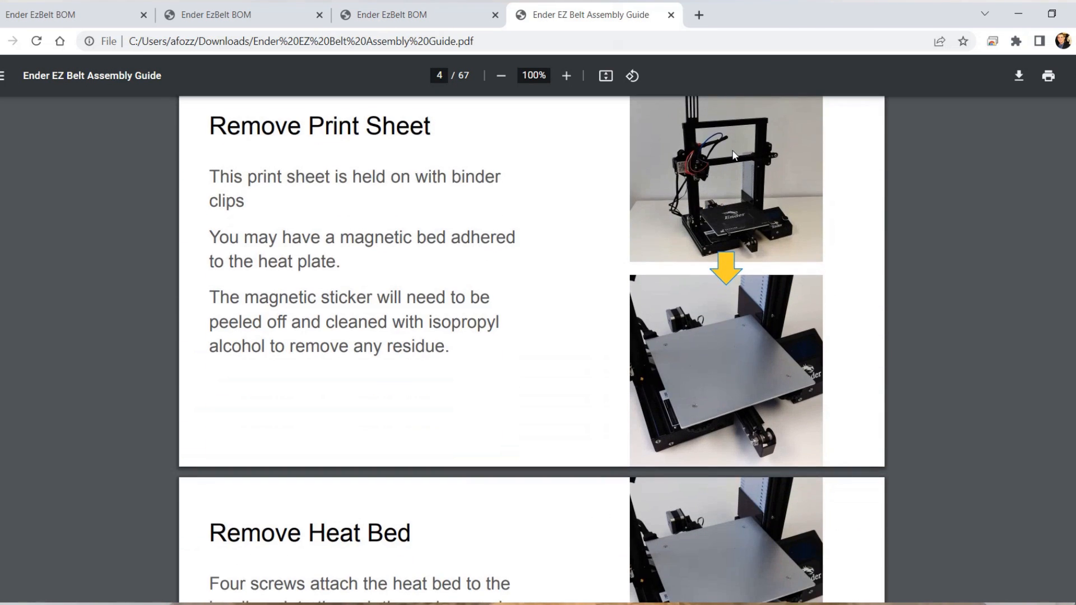